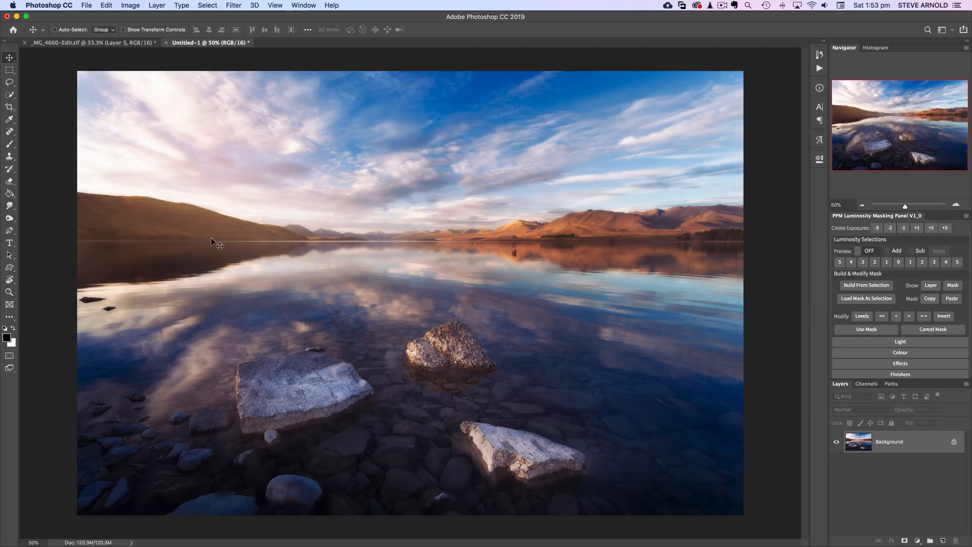
{"action": "mouse_move", "coordinate": [477, 365]}
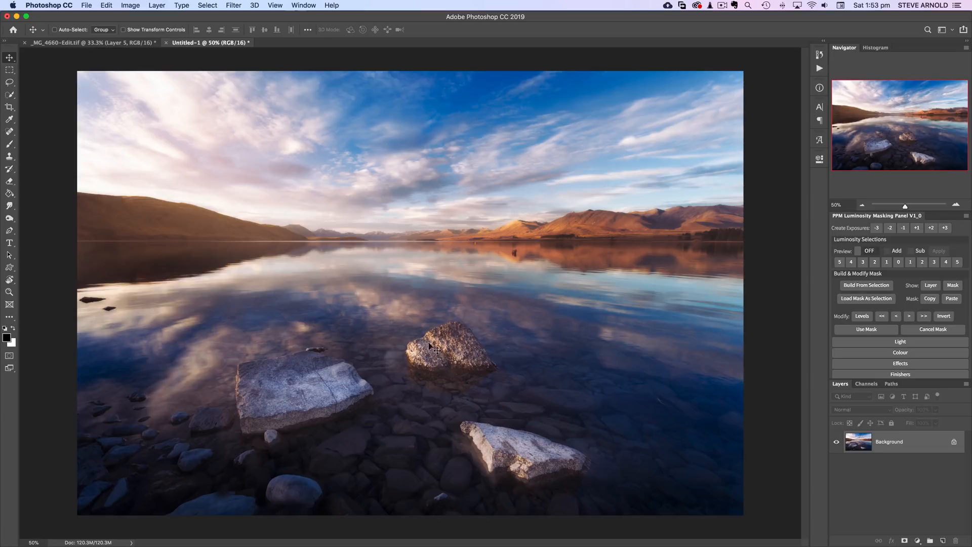
{"action": "mouse_move", "coordinate": [297, 418]}
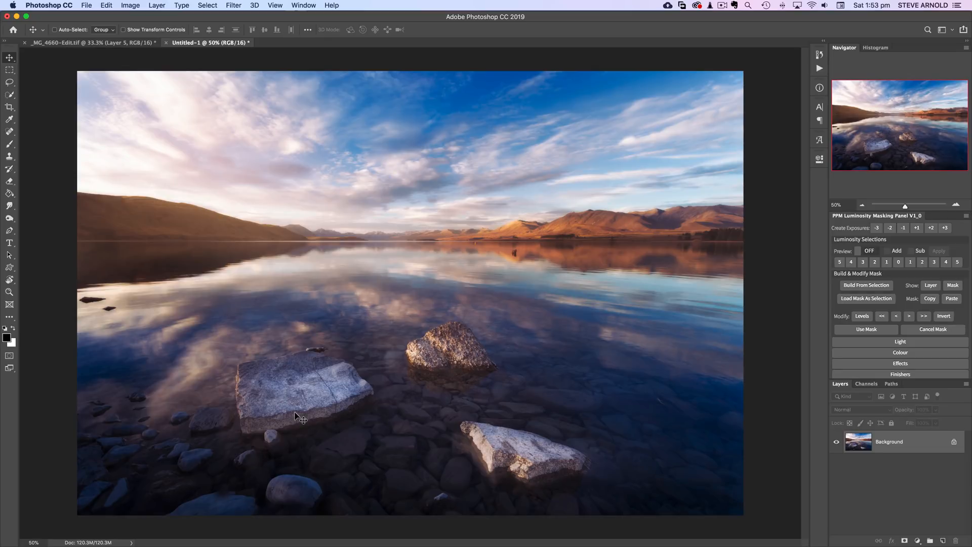
{"action": "mouse_move", "coordinate": [628, 217]}
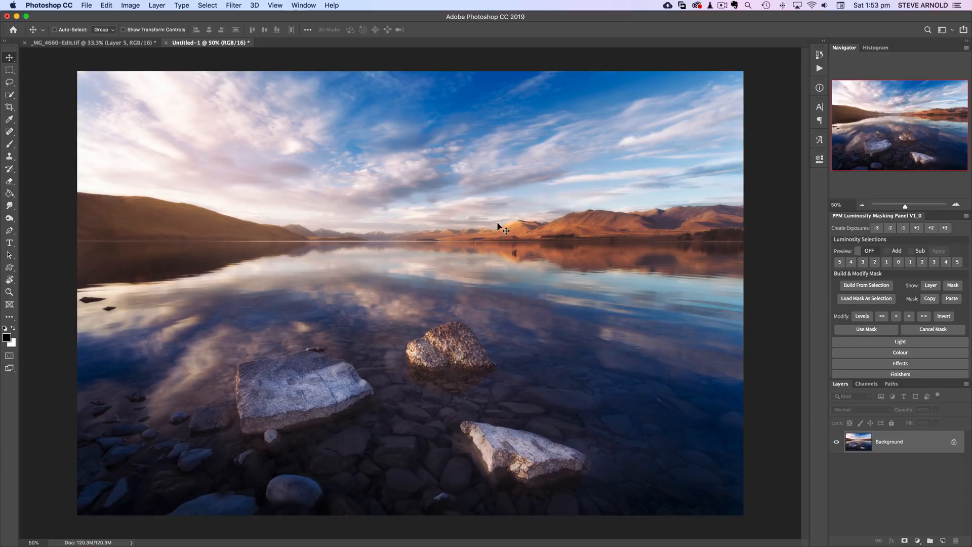
{"action": "mouse_move", "coordinate": [534, 303]}
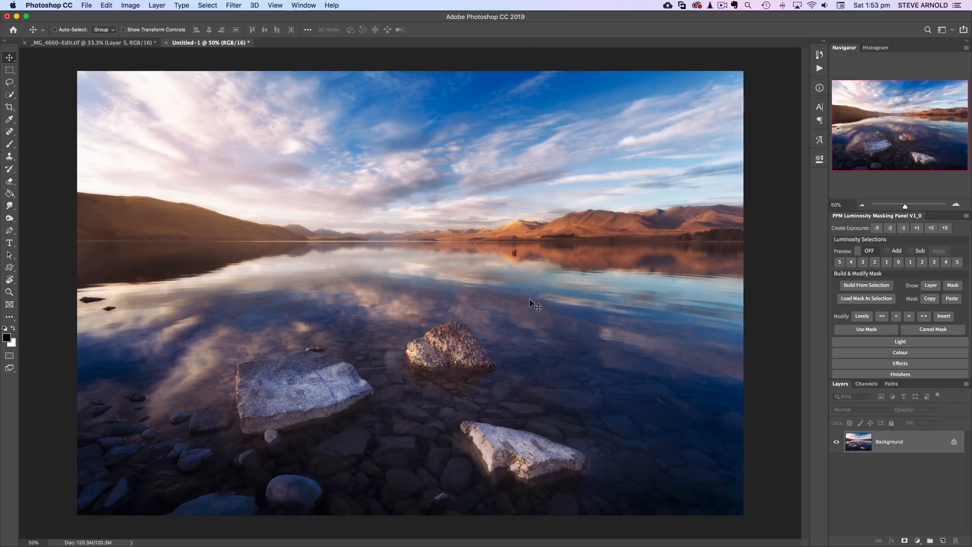
{"action": "mouse_move", "coordinate": [452, 343]}
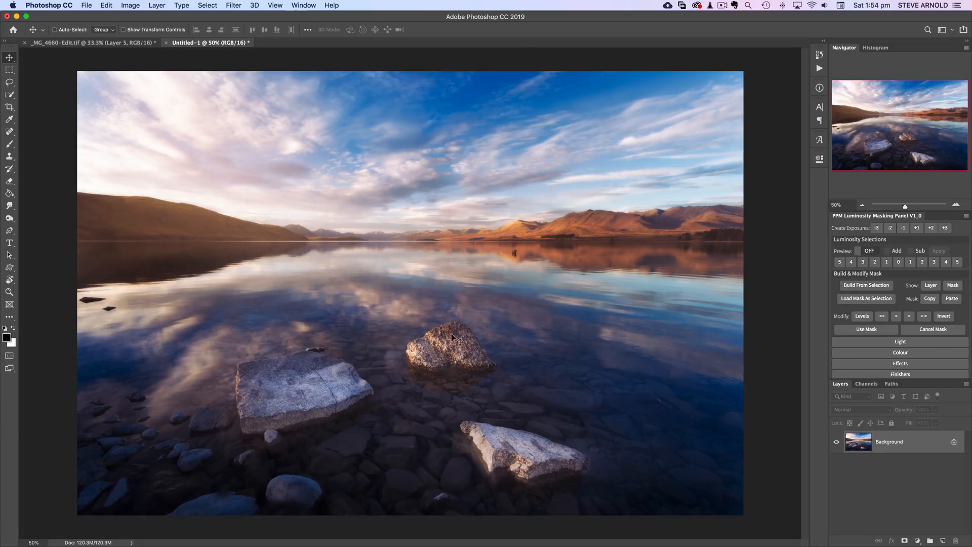
{"action": "mouse_move", "coordinate": [471, 377]}
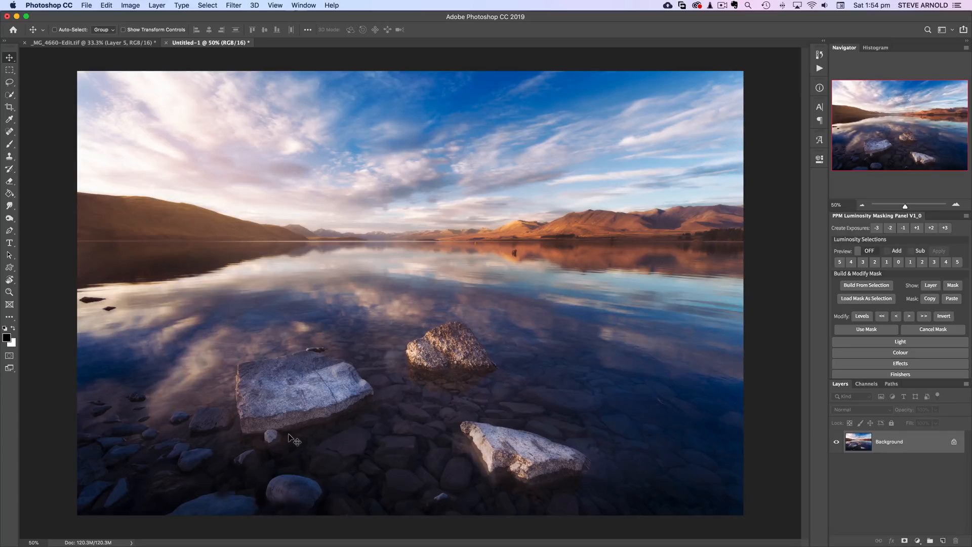
{"action": "mouse_move", "coordinate": [206, 477]}
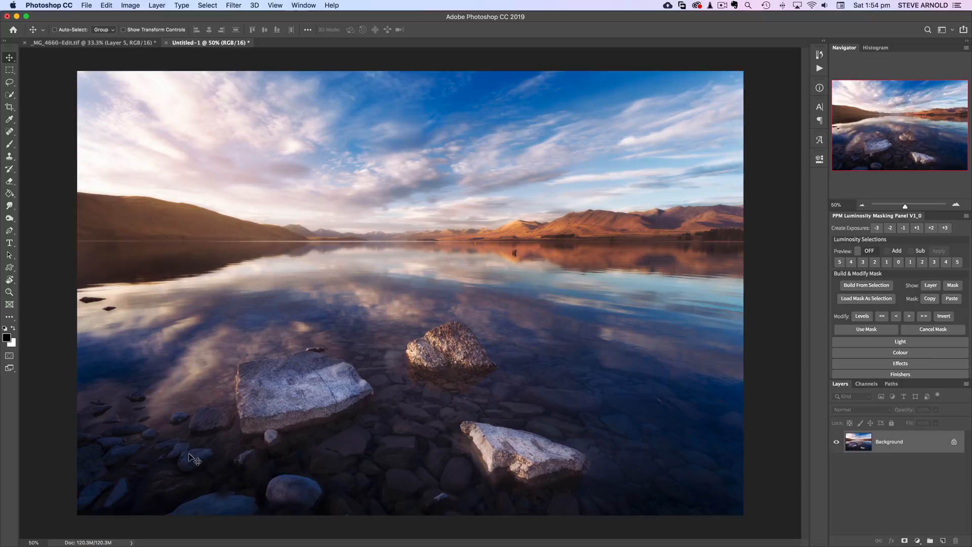
{"action": "mouse_move", "coordinate": [303, 495]}
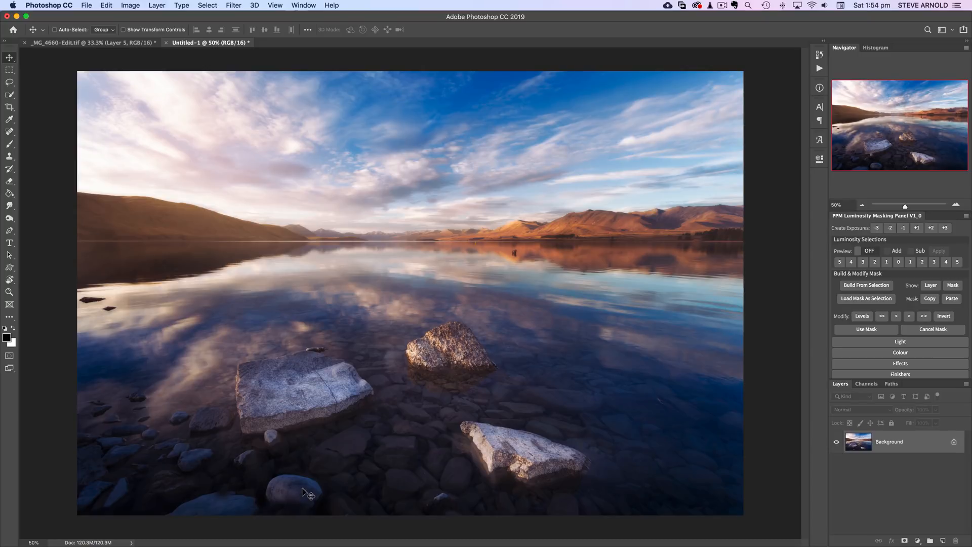
{"action": "mouse_move", "coordinate": [256, 504]}
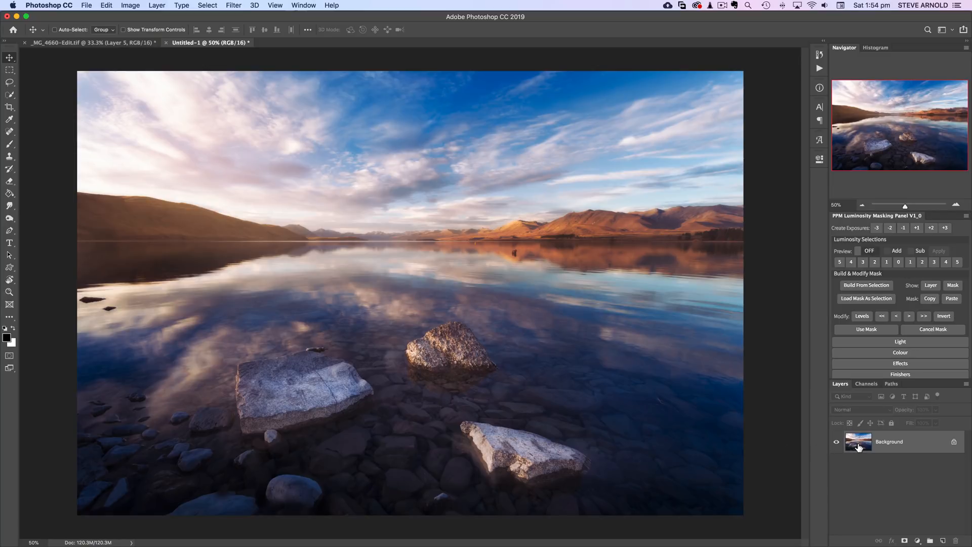
{"action": "mouse_move", "coordinate": [858, 442]}
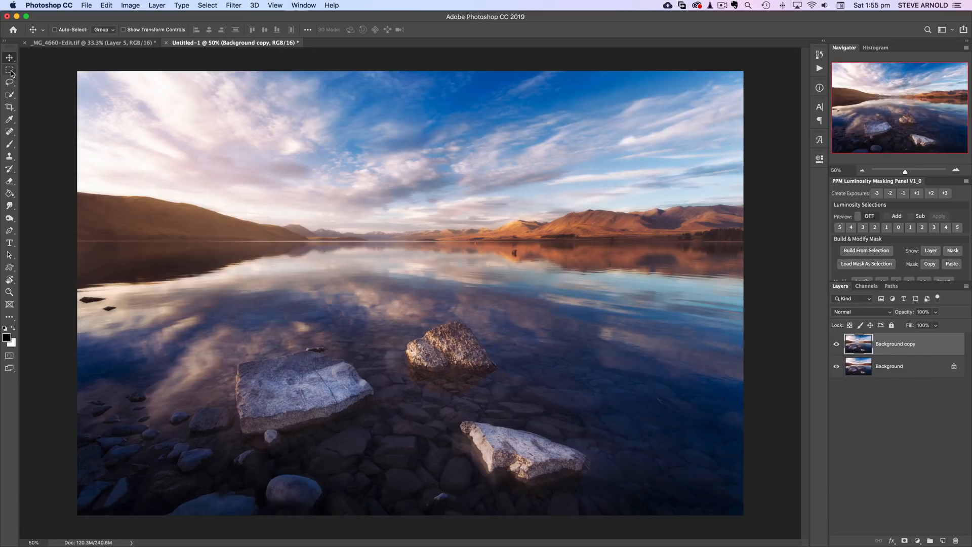
Marquee-select the water and rocks below the far shoreline, then open the Edit menu.
{"action": "left_click", "coordinate": [8, 69]}
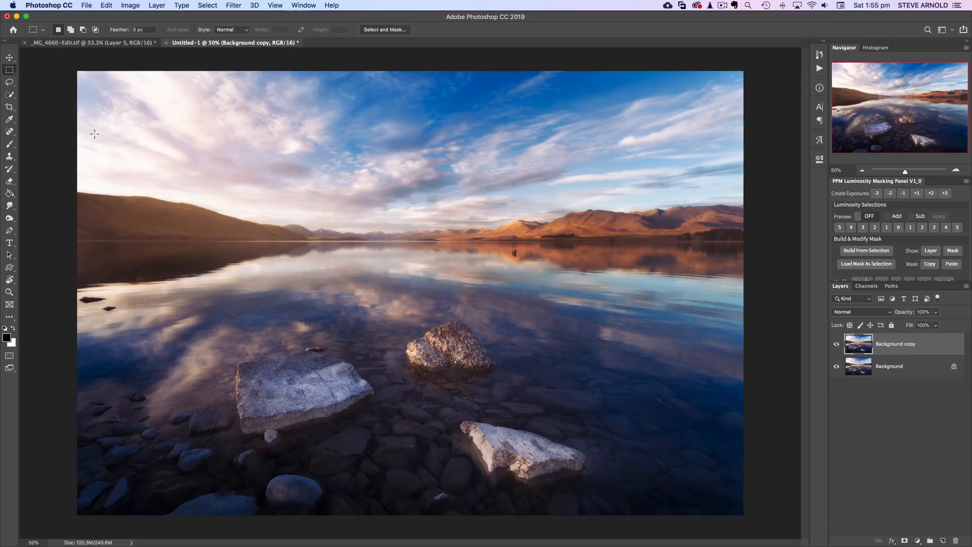
{"action": "mouse_move", "coordinate": [70, 278]}
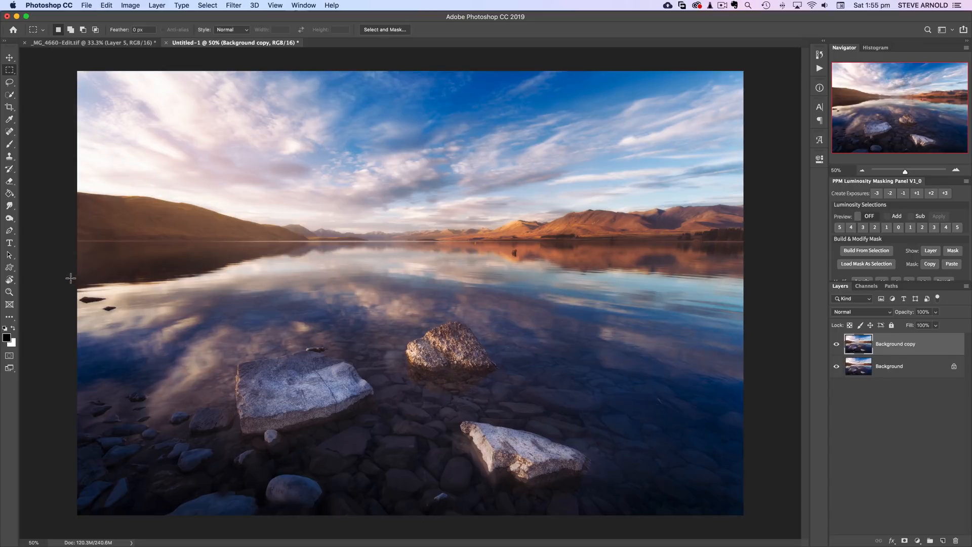
{"action": "left_click_drag", "start_coordinate": [77, 279], "coordinate": [744, 481]}
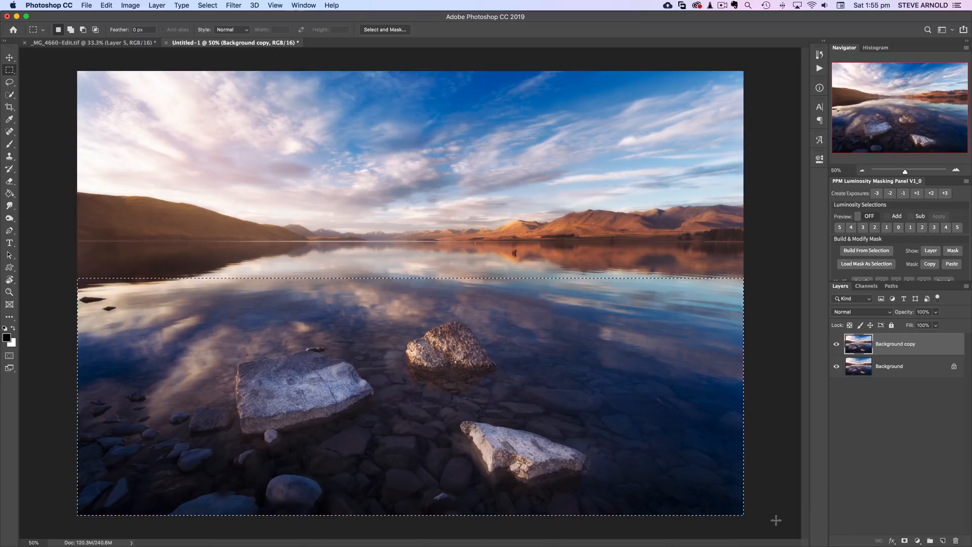
{"action": "mouse_move", "coordinate": [106, 5]}
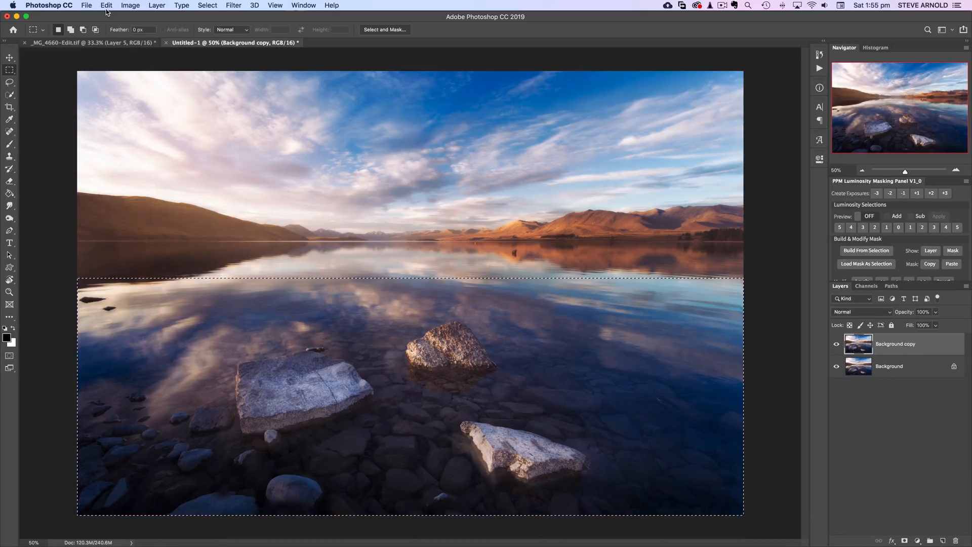
{"action": "left_click", "coordinate": [105, 5]}
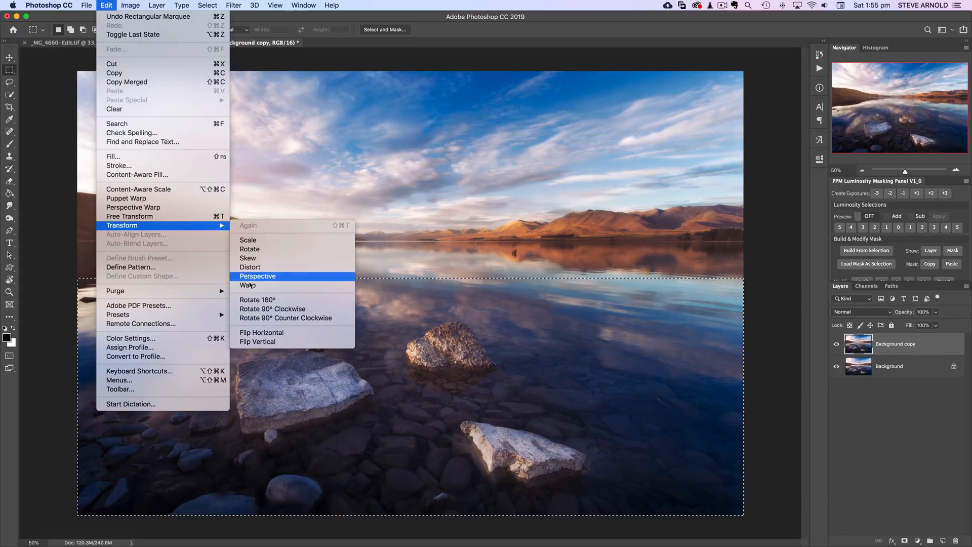
Choose Warp from Edit > Transform for the selected foreground.
{"action": "left_click", "coordinate": [247, 285]}
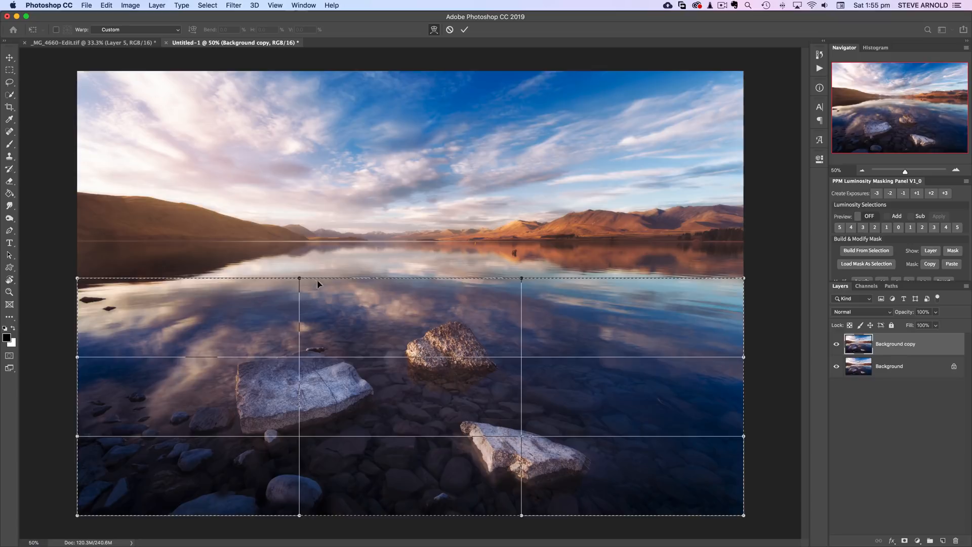
{"action": "mouse_move", "coordinate": [73, 283]}
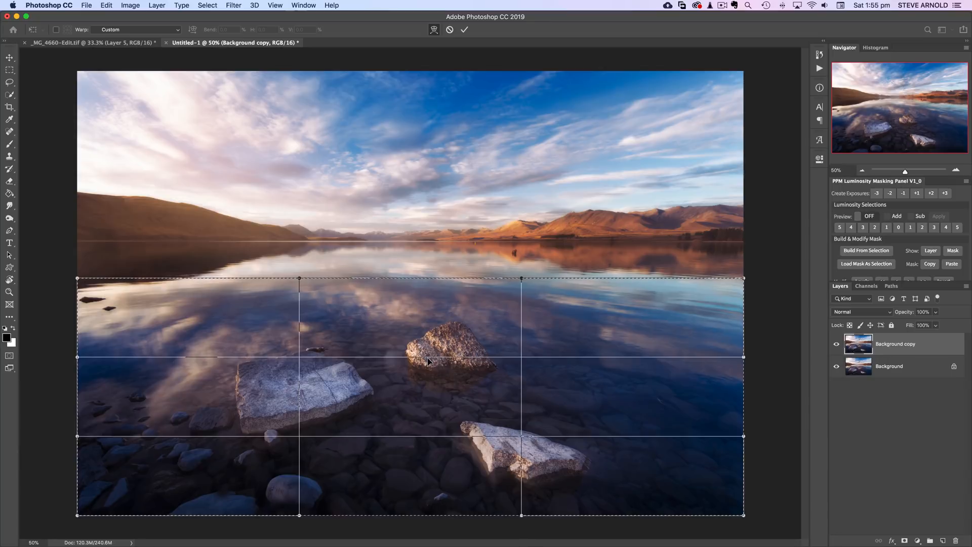
{"action": "mouse_move", "coordinate": [250, 469]}
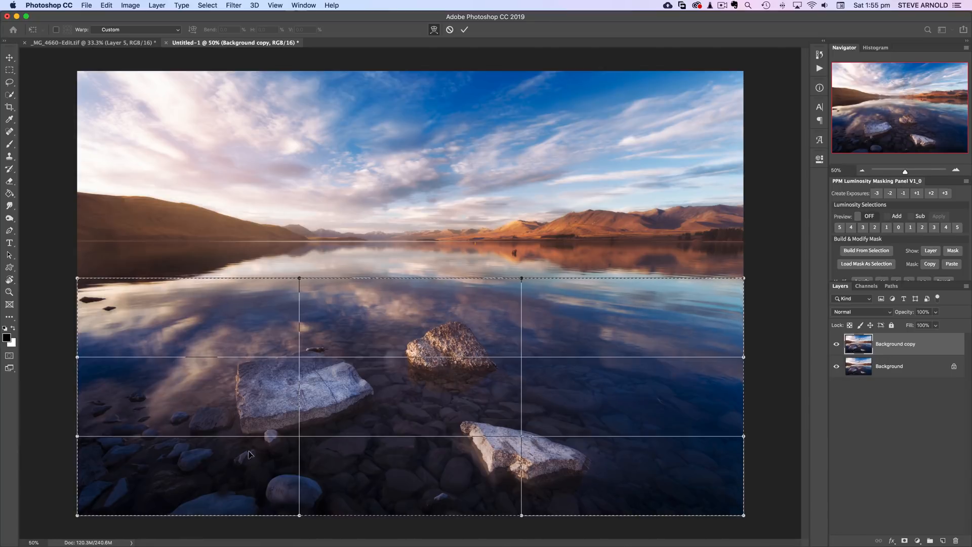
{"action": "mouse_move", "coordinate": [315, 402]}
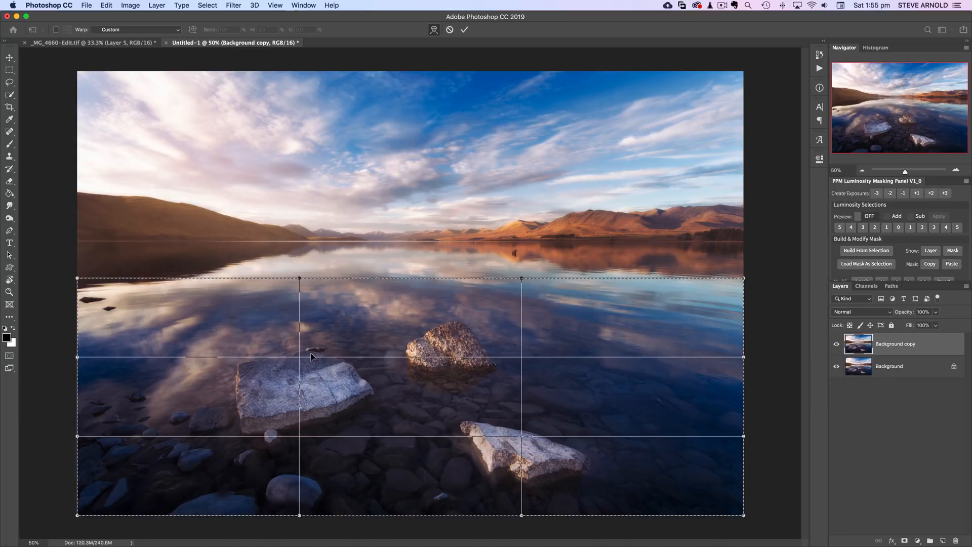
{"action": "mouse_move", "coordinate": [459, 316]}
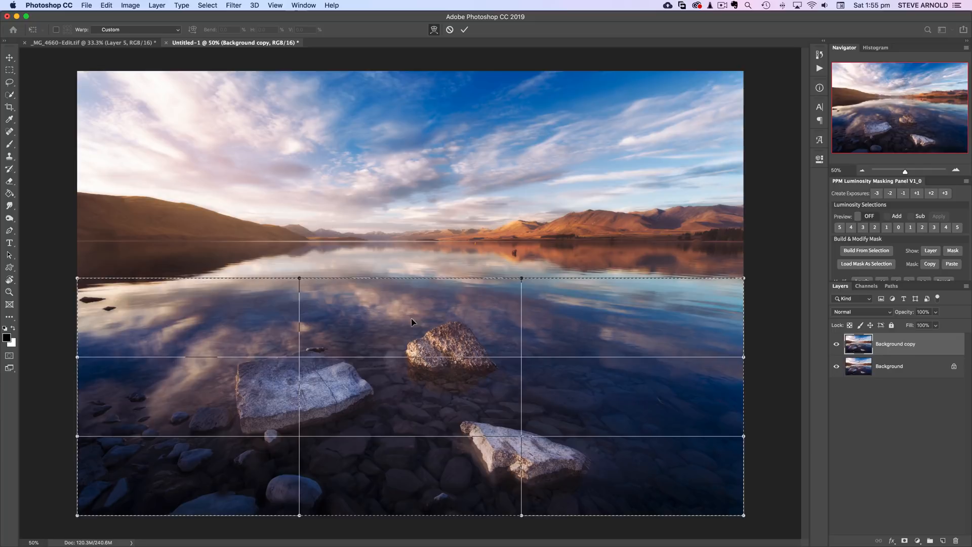
{"action": "mouse_move", "coordinate": [520, 471]}
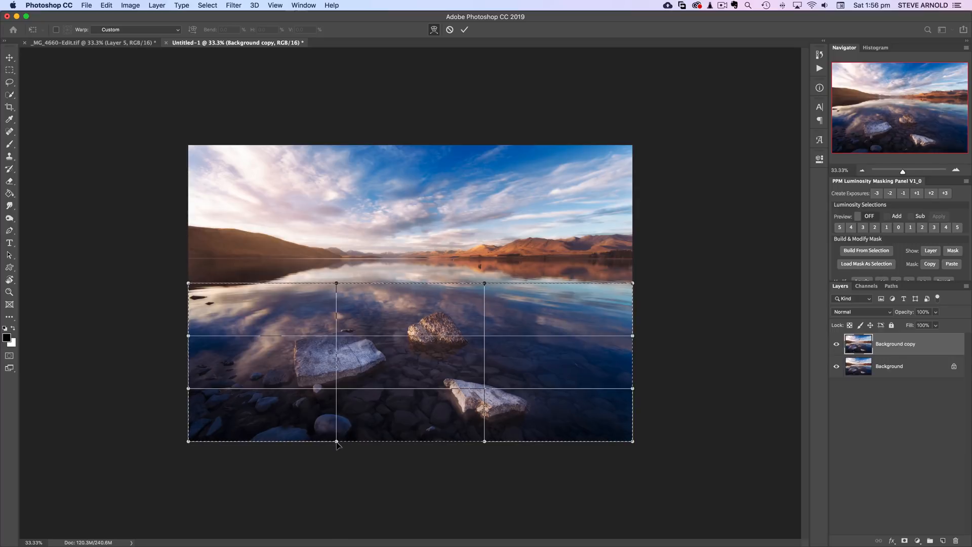
Pull the warp grid's bottom edge downward to stretch the foreground water and rocks.
{"action": "left_click_drag", "start_coordinate": [338, 440], "coordinate": [337, 462]}
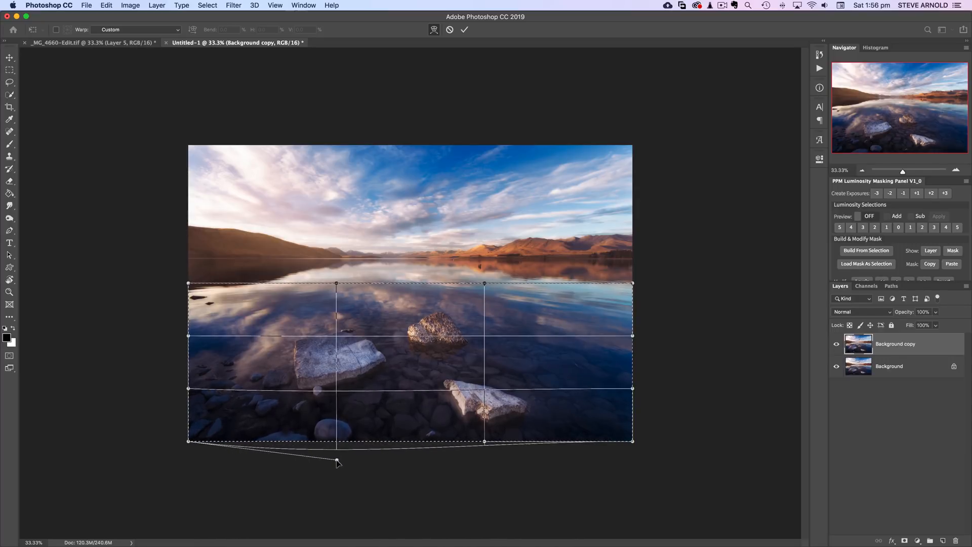
{"action": "left_click_drag", "start_coordinate": [337, 463], "coordinate": [338, 473]}
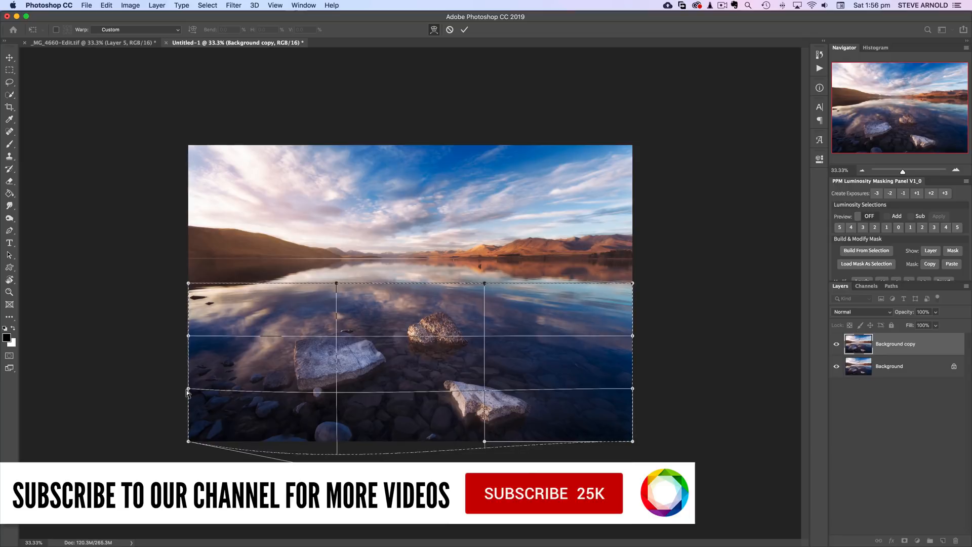
{"action": "mouse_move", "coordinate": [211, 344]}
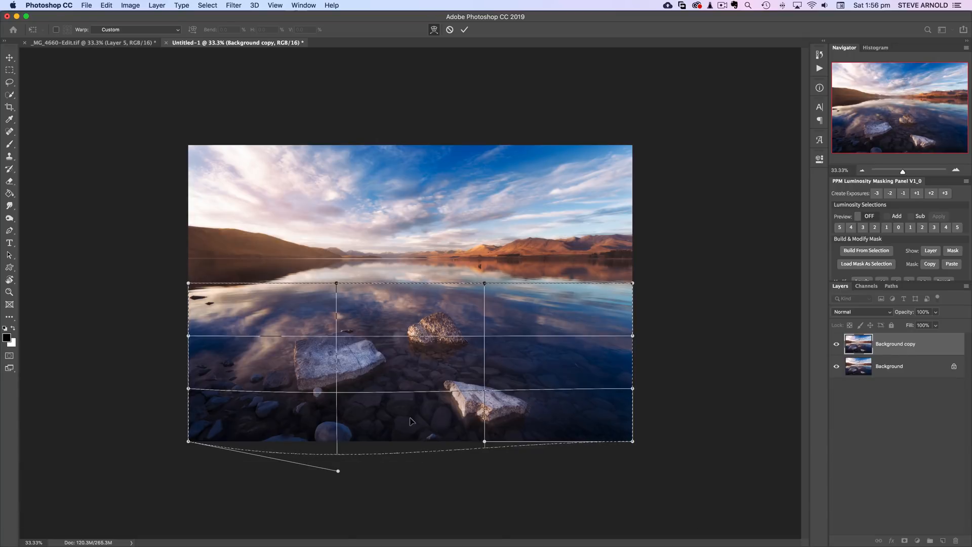
{"action": "mouse_move", "coordinate": [366, 362]}
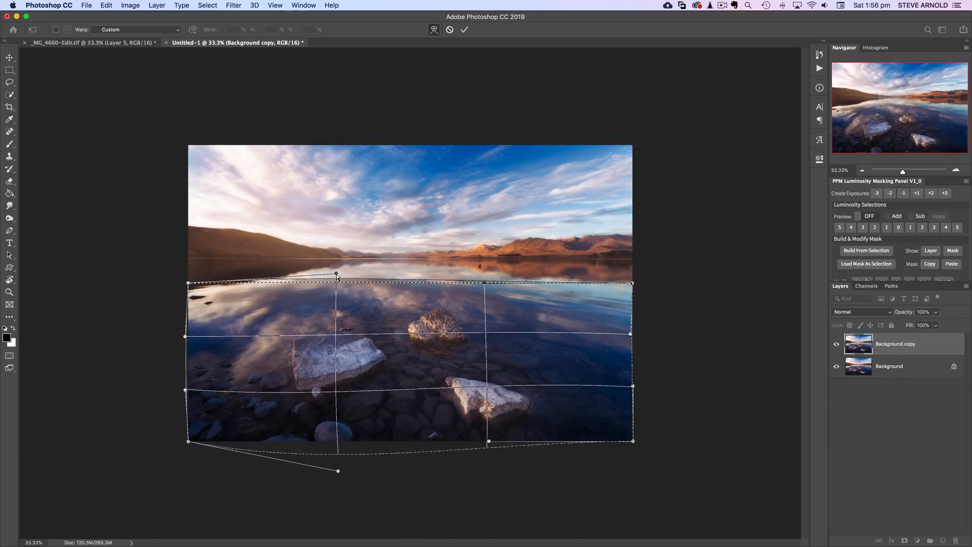
Bend the warp's left edge outward and drag the bottom-left corner down.
{"action": "left_click_drag", "start_coordinate": [336, 274], "coordinate": [337, 271]}
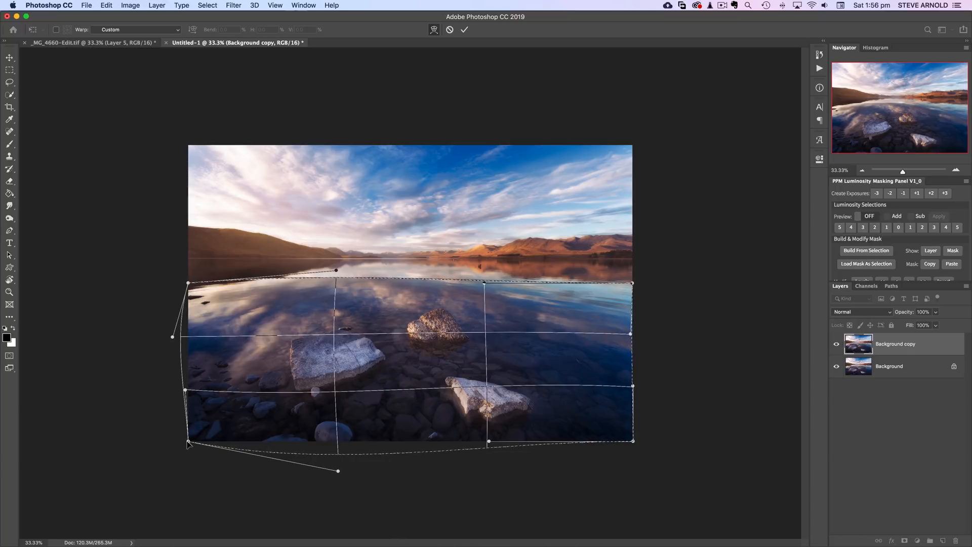
{"action": "left_click_drag", "start_coordinate": [188, 444], "coordinate": [175, 466]}
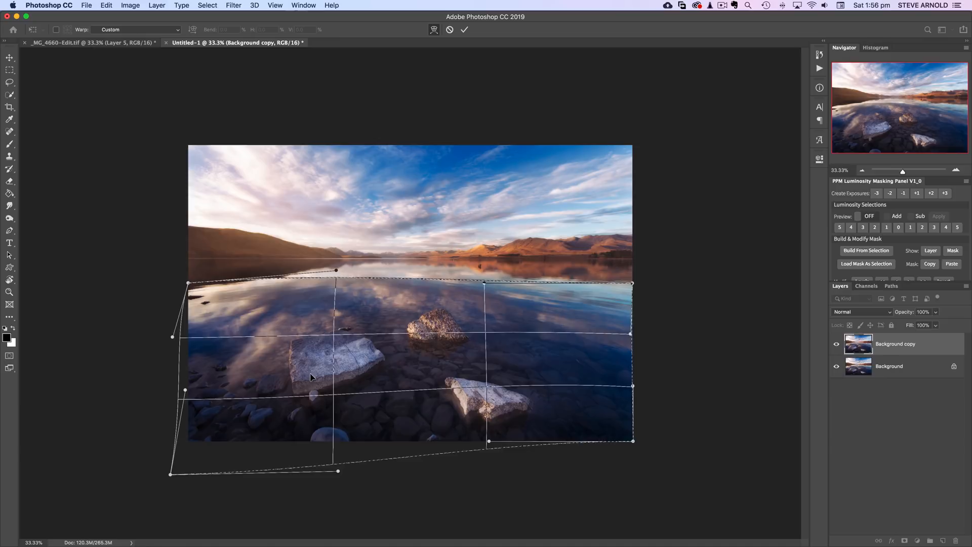
{"action": "mouse_move", "coordinate": [342, 359]}
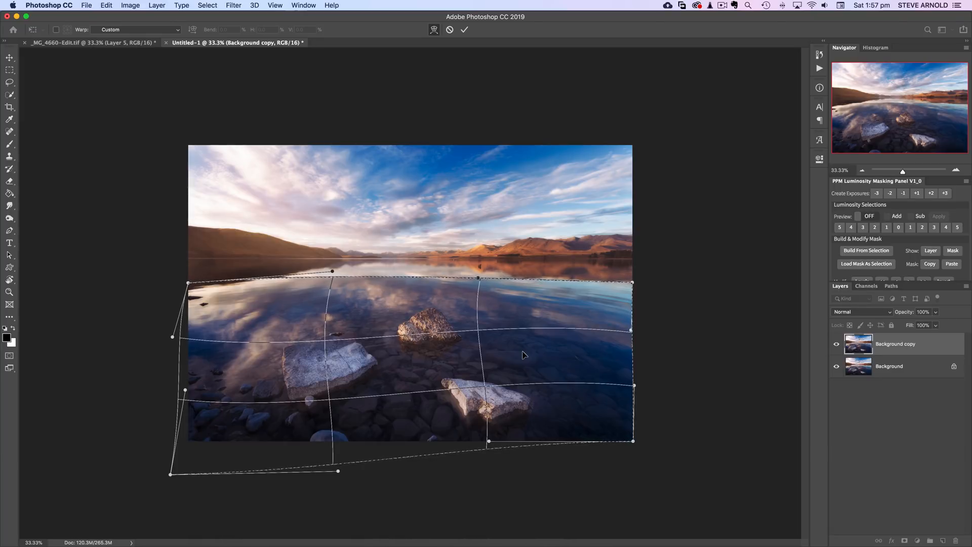
{"action": "mouse_move", "coordinate": [533, 353]}
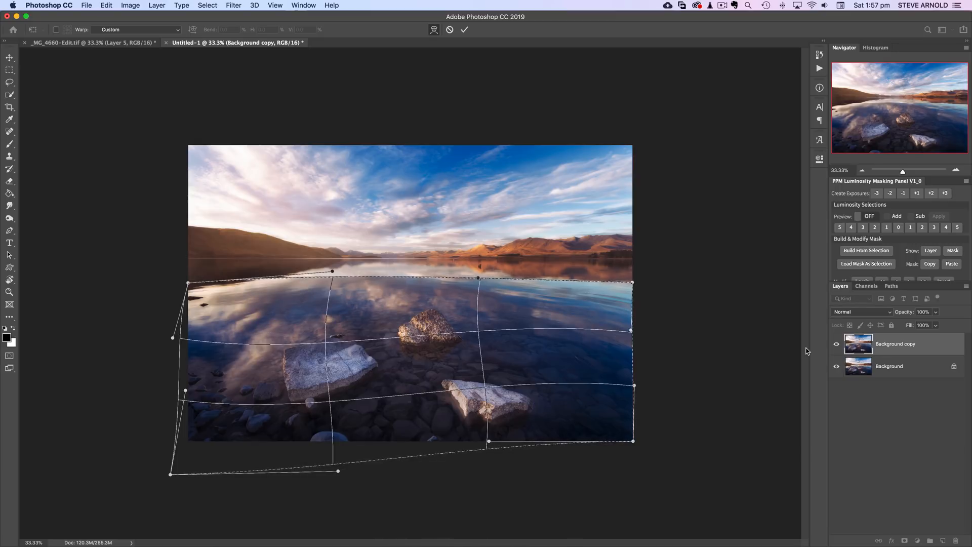
{"action": "mouse_move", "coordinate": [426, 358]}
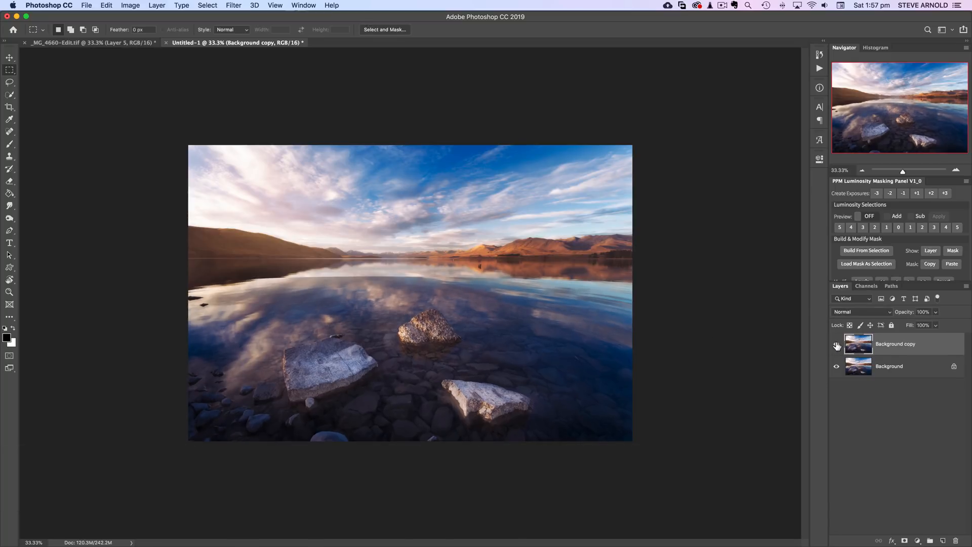
Toggle Background copy's visibility off and on to compare the warp with the original.
{"action": "left_click", "coordinate": [836, 344]}
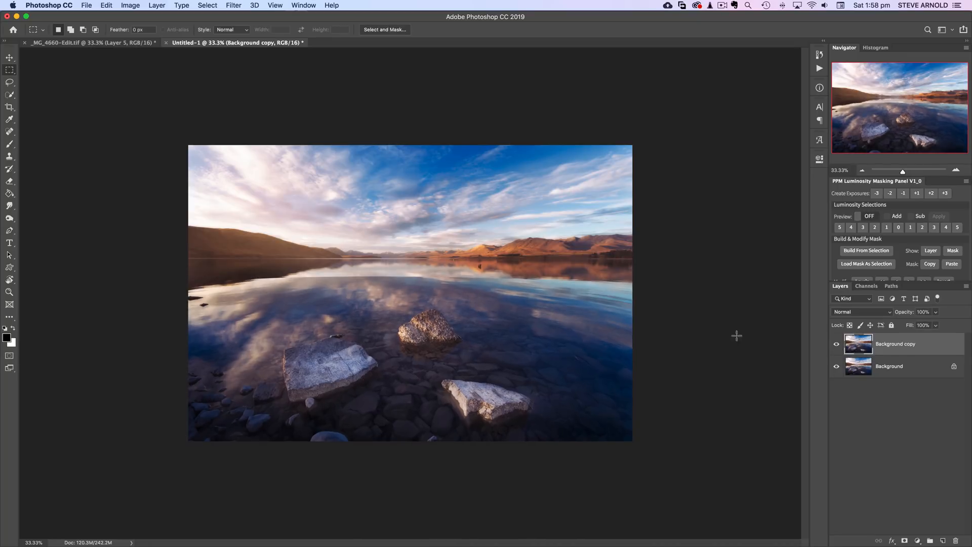
{"action": "left_click", "coordinate": [836, 344]}
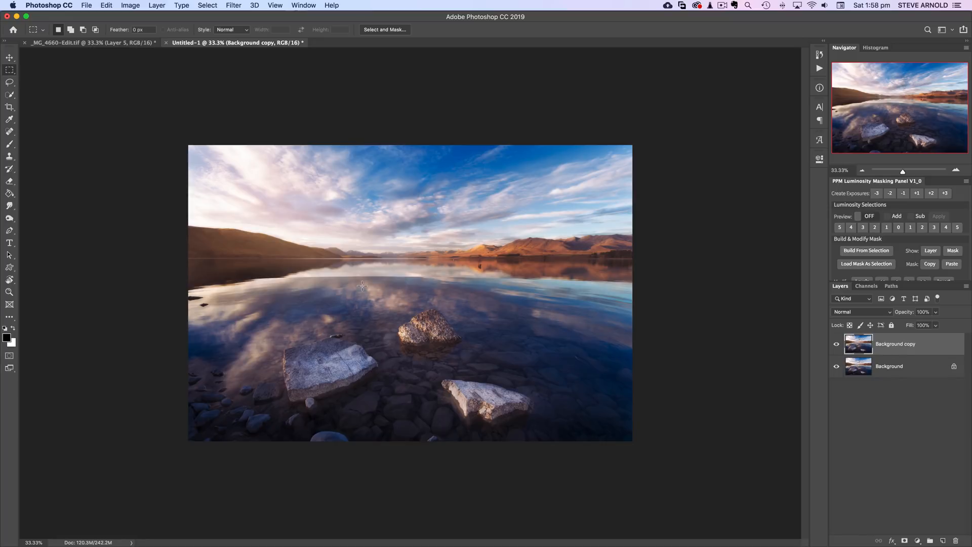
{"action": "mouse_move", "coordinate": [380, 266]}
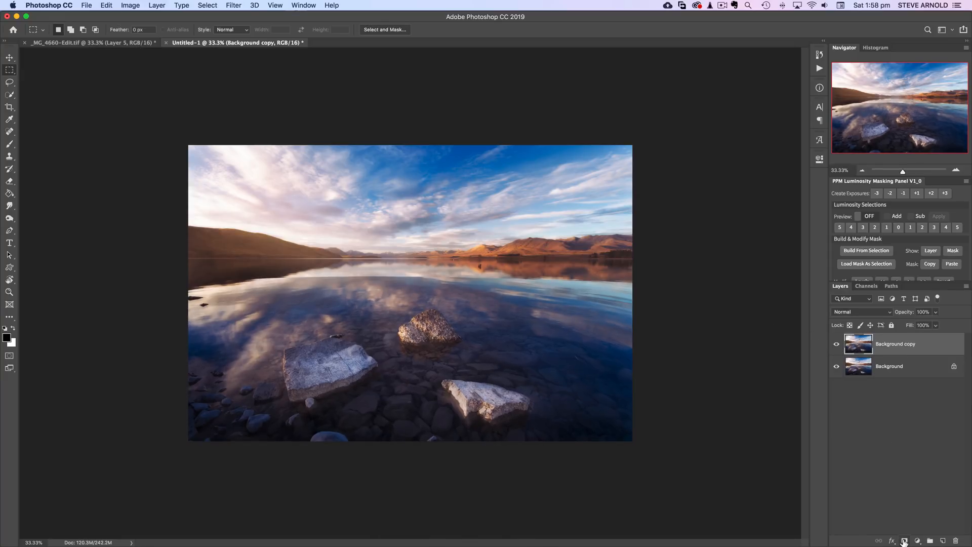
Add a layer mask to Background copy and paint the shoreline seam to blend.
{"action": "left_click", "coordinate": [905, 540]}
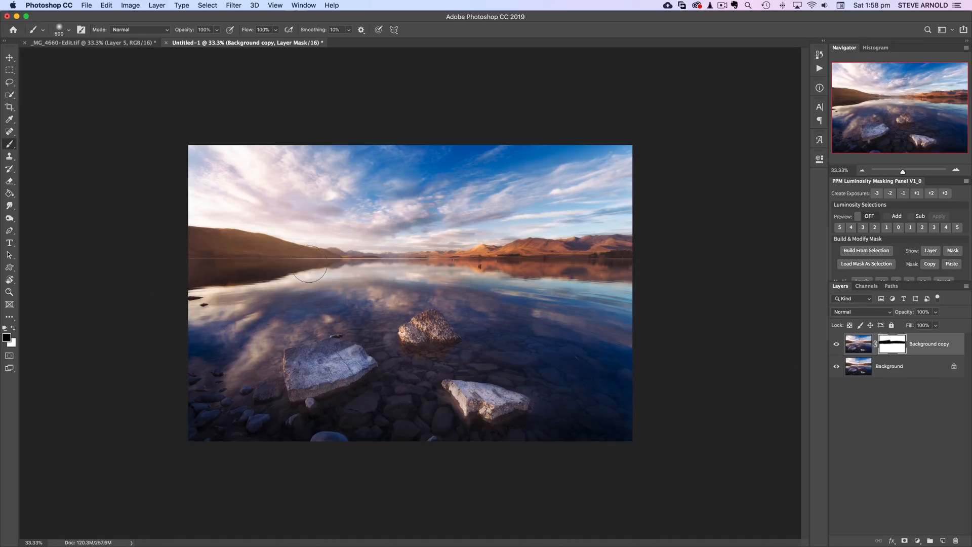
{"action": "left_click", "coordinate": [836, 343]}
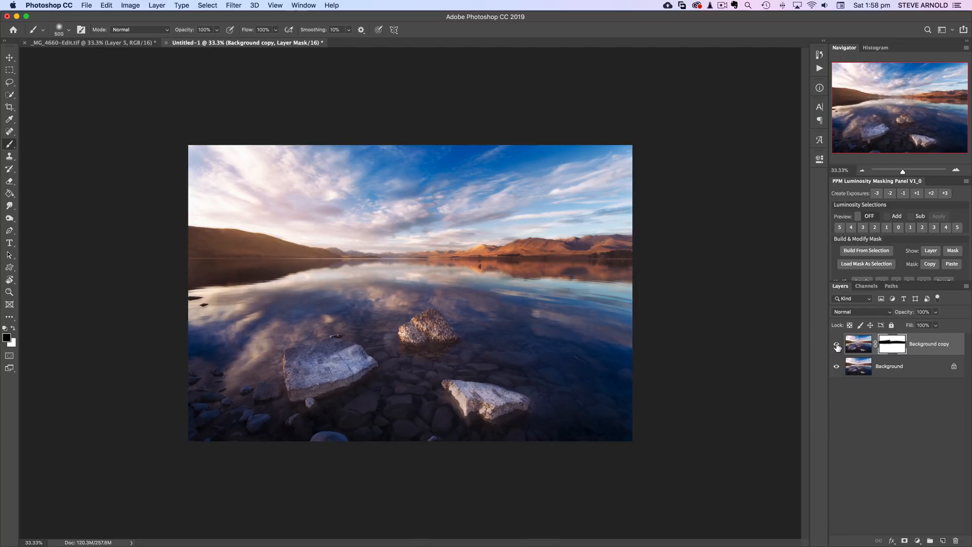
{"action": "left_click", "coordinate": [837, 344]}
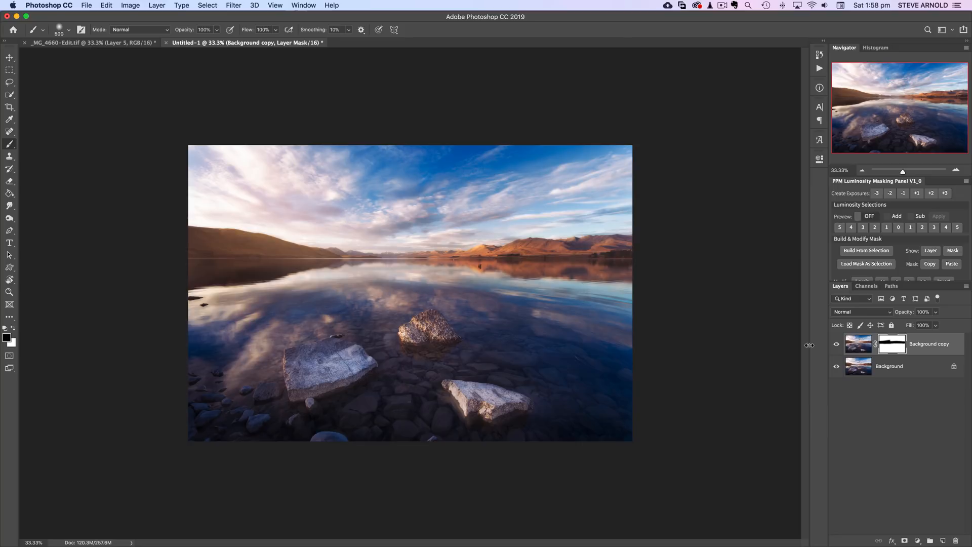
{"action": "mouse_move", "coordinate": [836, 366]}
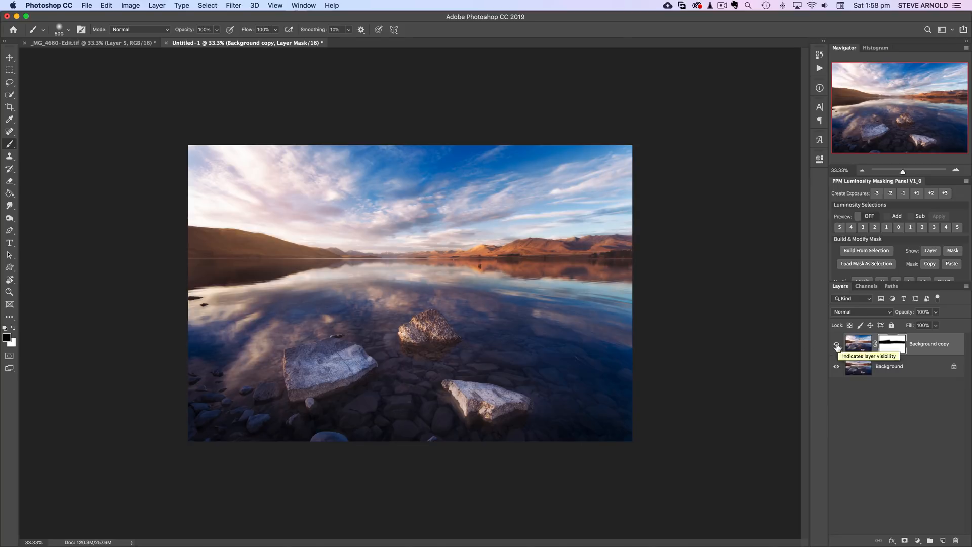
{"action": "left_click", "coordinate": [837, 344]}
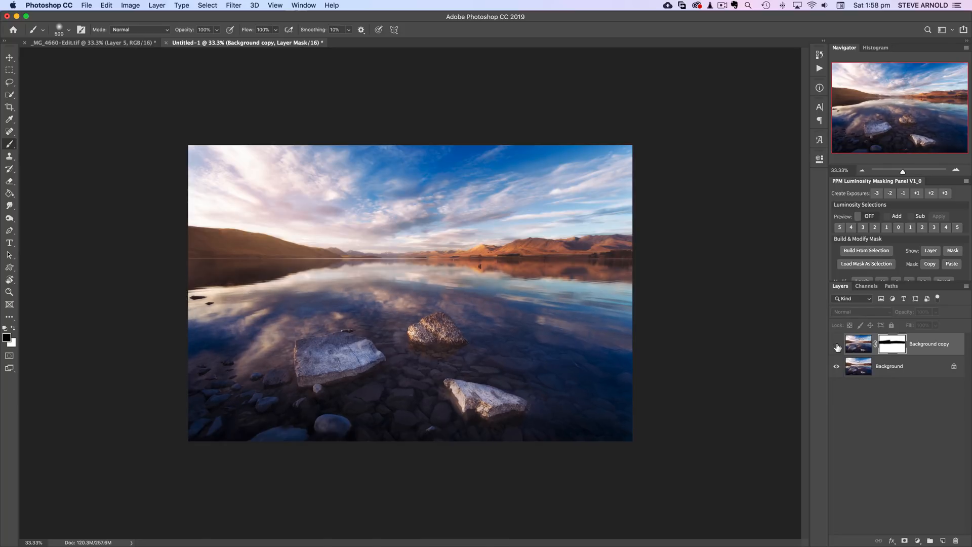
{"action": "left_click", "coordinate": [836, 344]}
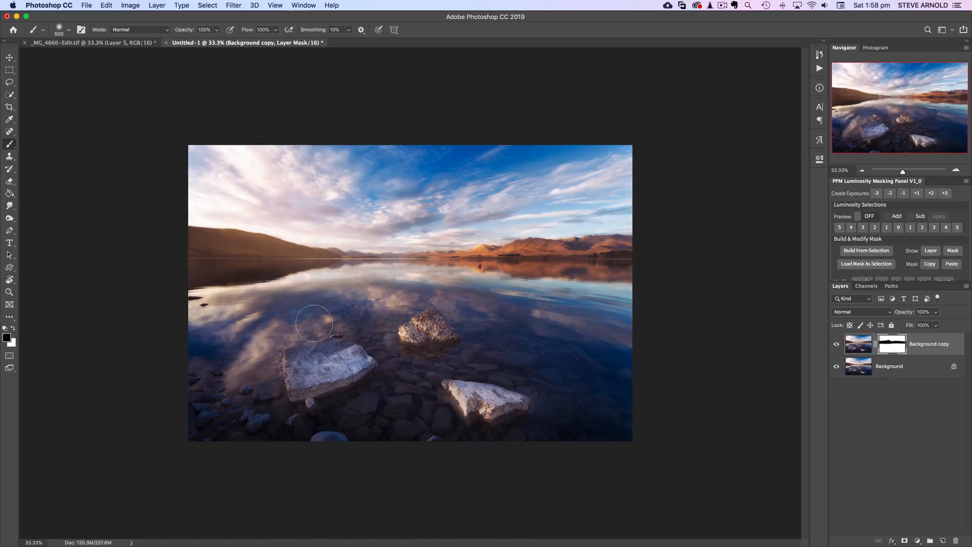
{"action": "mouse_move", "coordinate": [242, 174]}
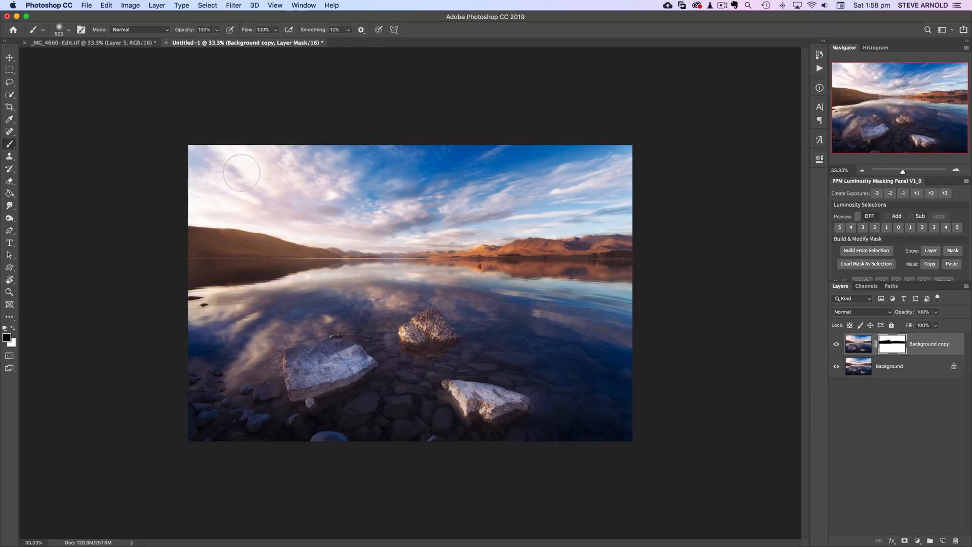
{"action": "mouse_move", "coordinate": [270, 336]}
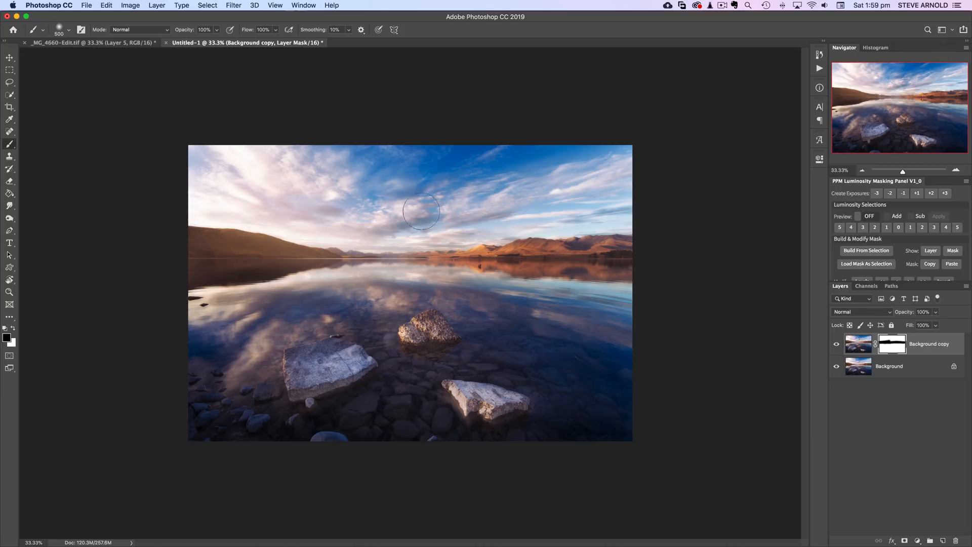
{"action": "mouse_move", "coordinate": [800, 332]}
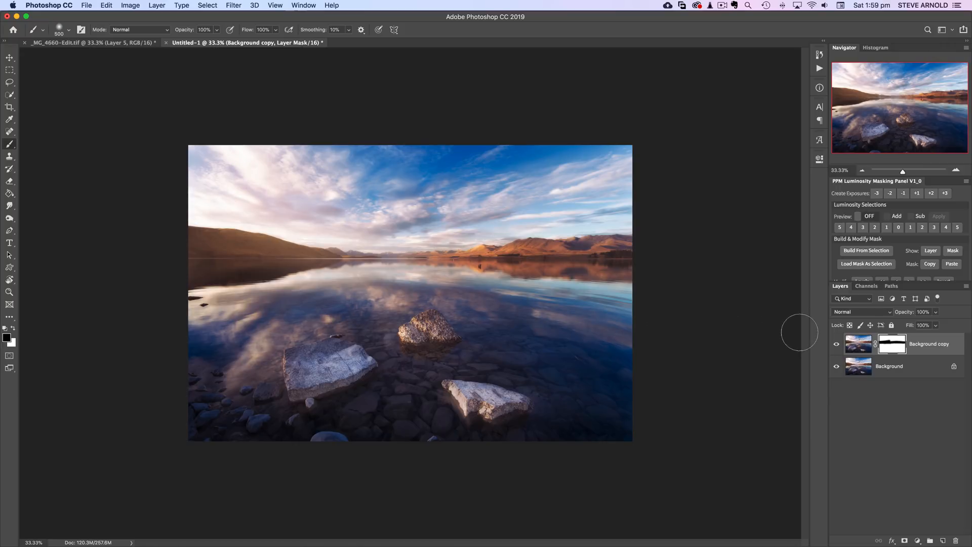
{"action": "mouse_move", "coordinate": [263, 157]}
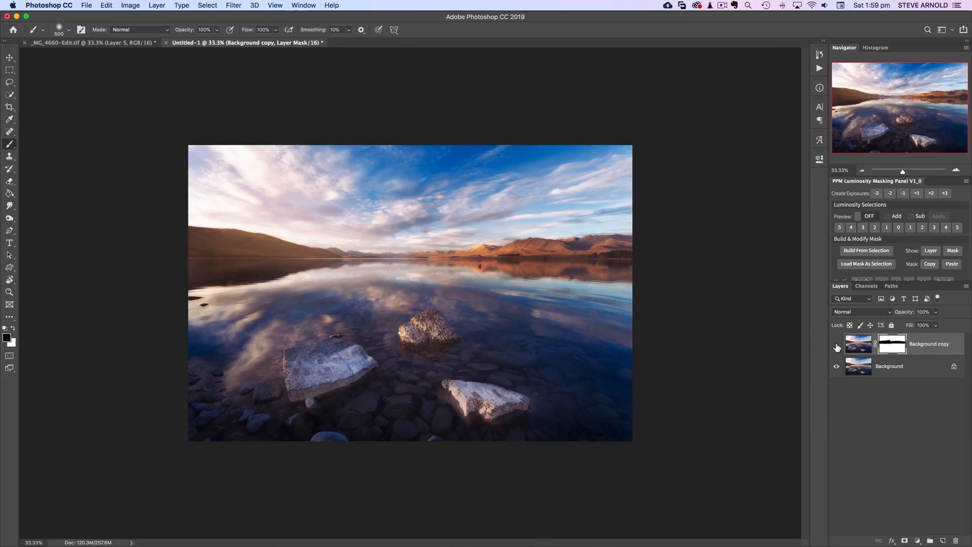
{"action": "left_click", "coordinate": [837, 344]}
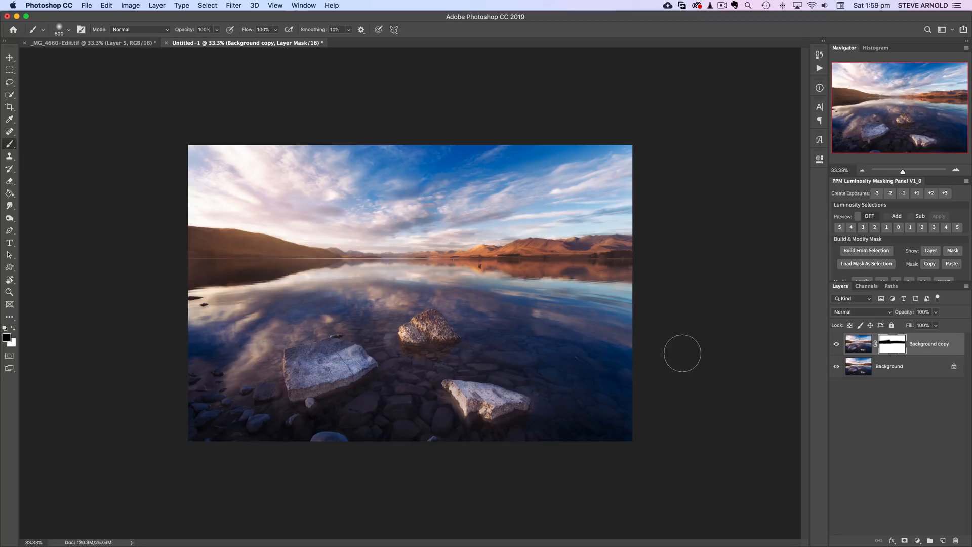
{"action": "mouse_move", "coordinate": [837, 343]}
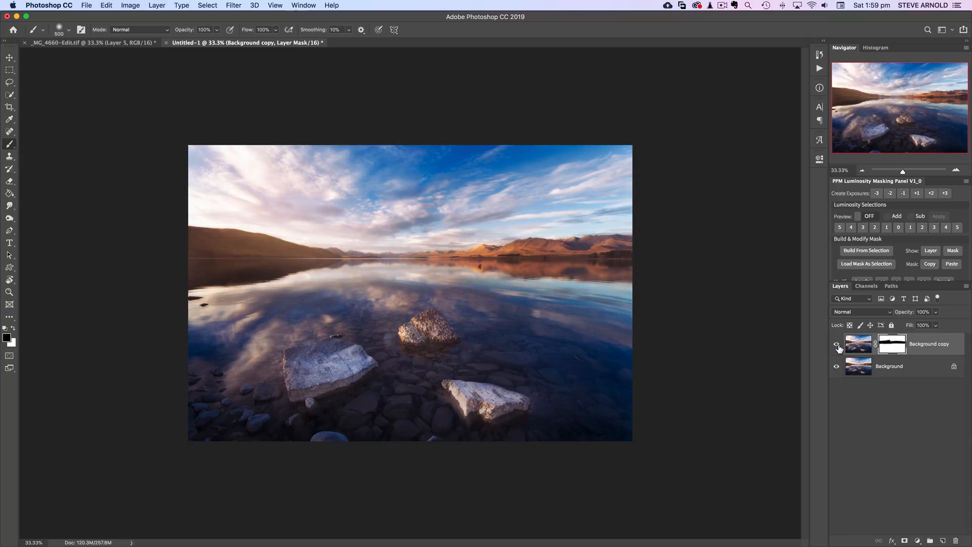
{"action": "mouse_move", "coordinate": [837, 344]}
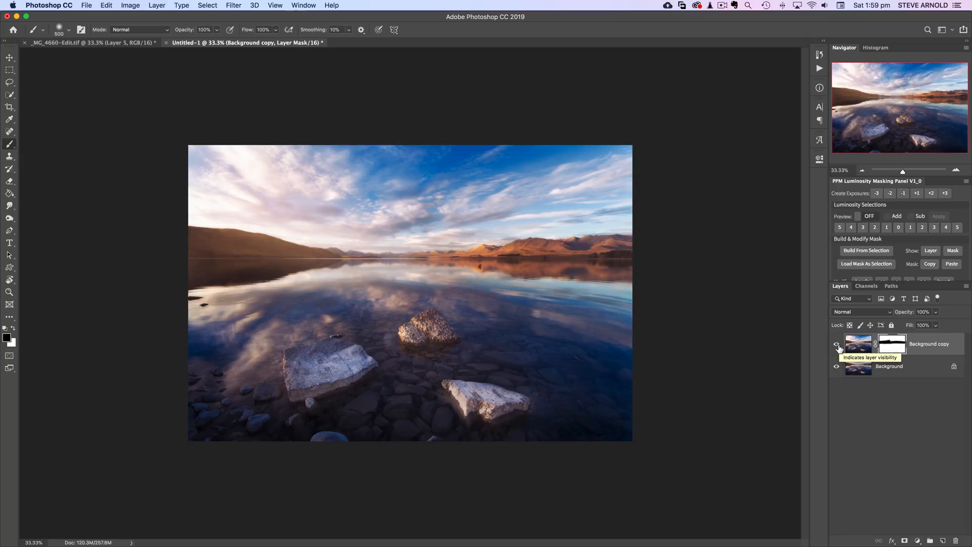